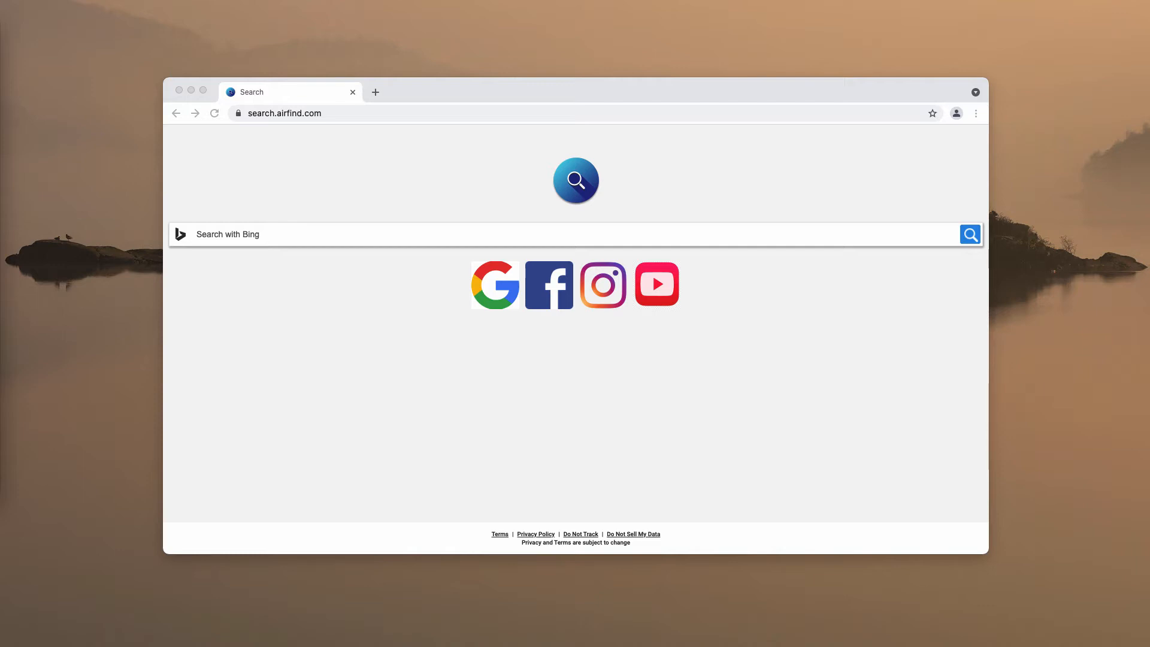
mouse_move(546, 69)
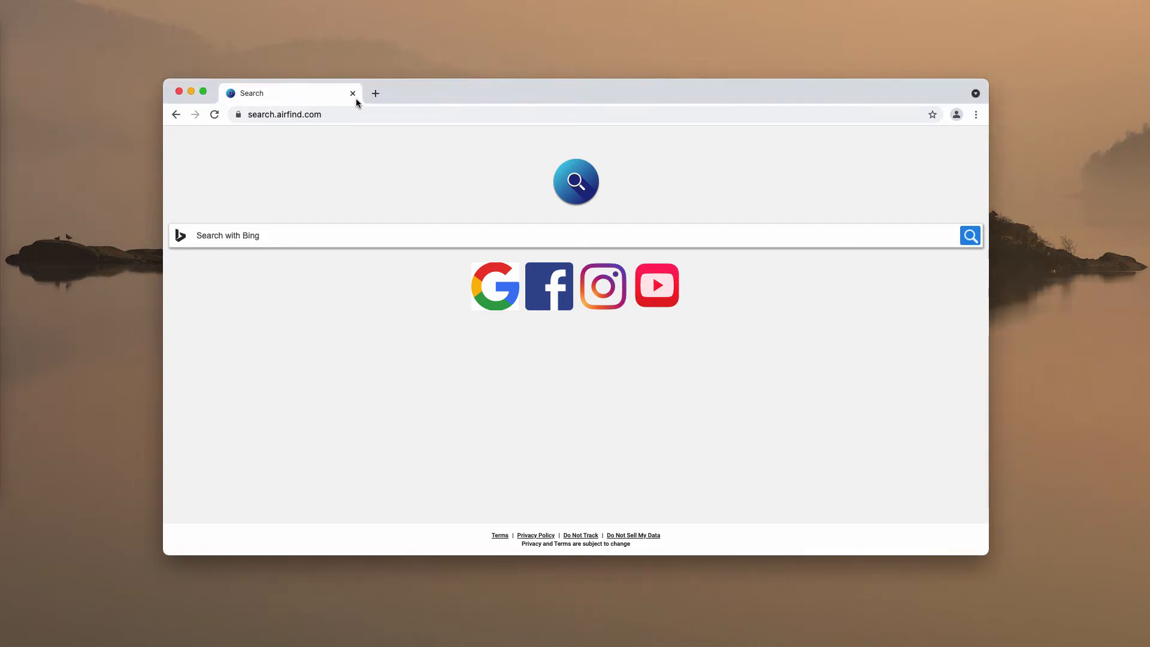
mouse_move(359, 116)
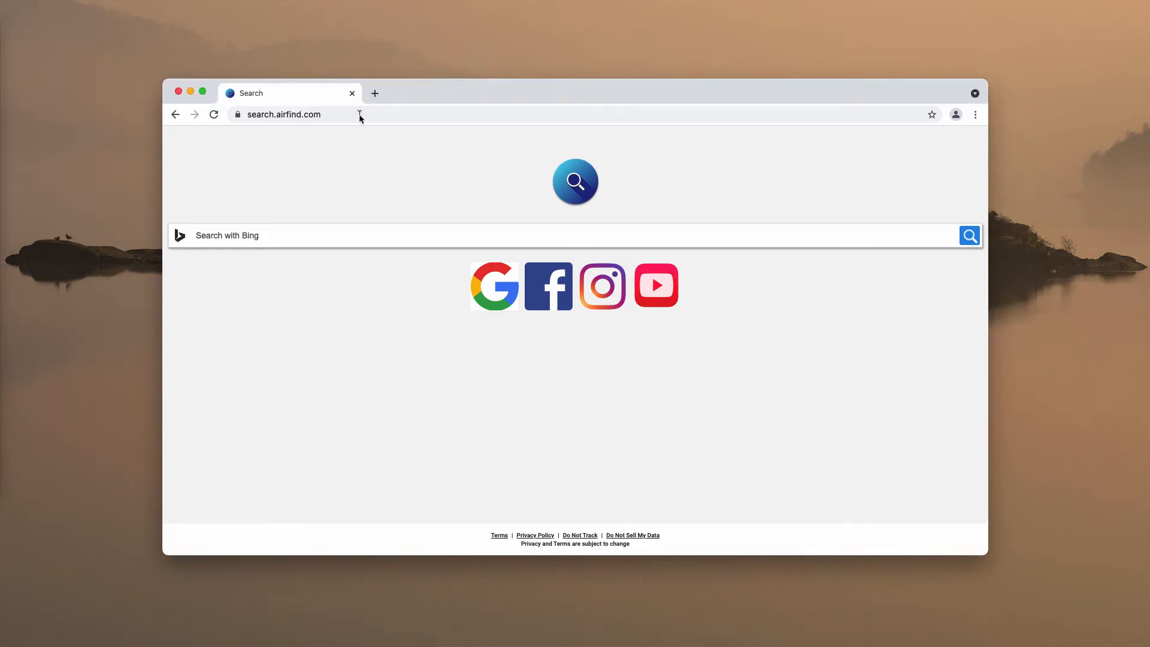
Step: Select the hijacked start page address, then open Chrome's main menu showing More Tools
click(283, 115)
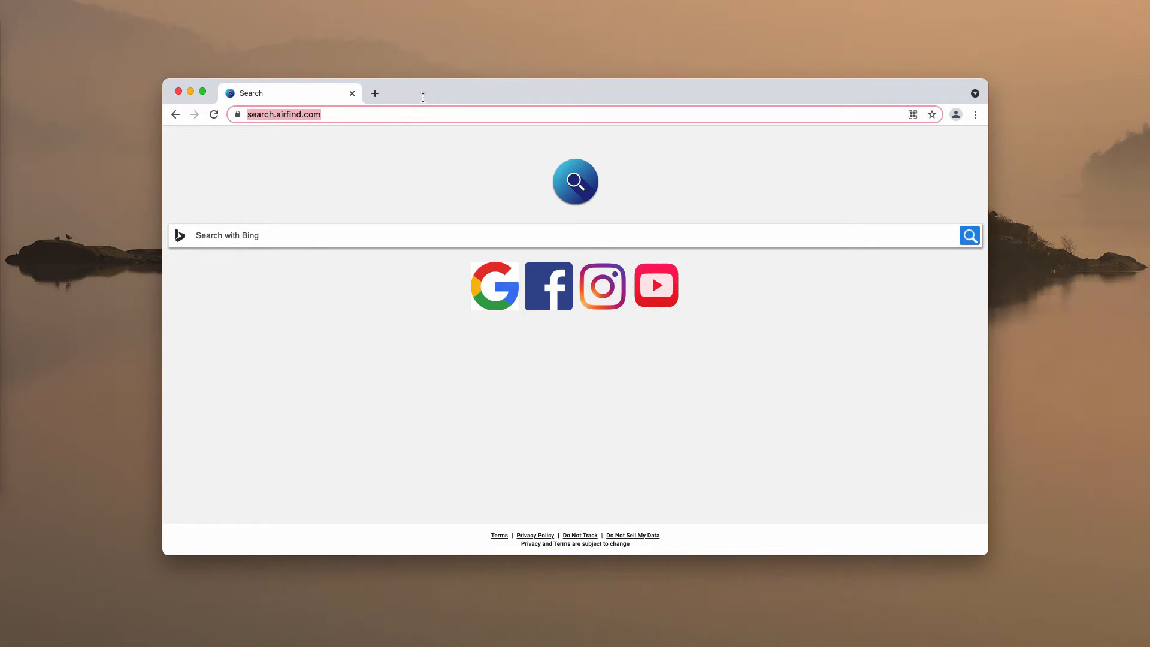
mouse_move(422, 98)
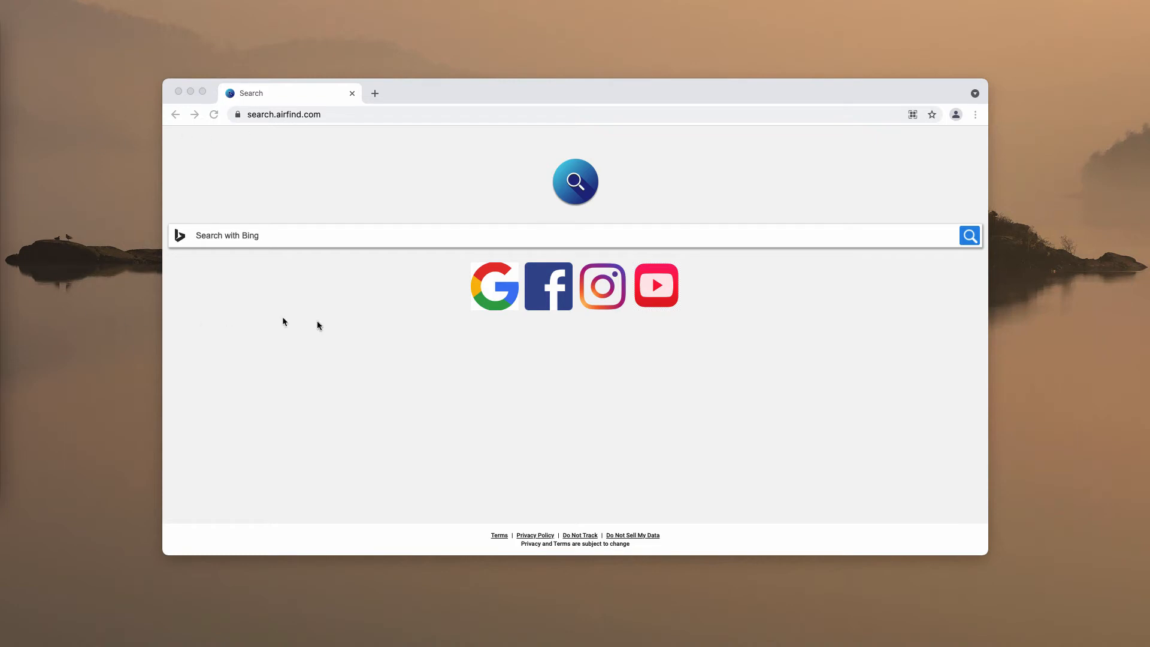
click(975, 114)
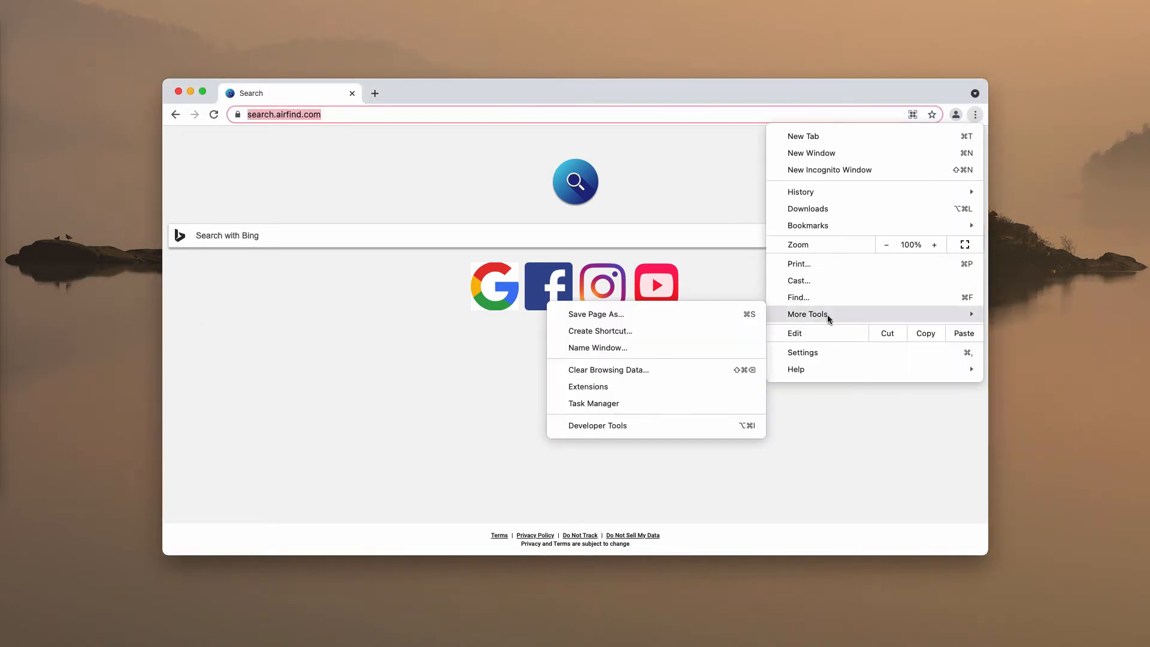
click(587, 386)
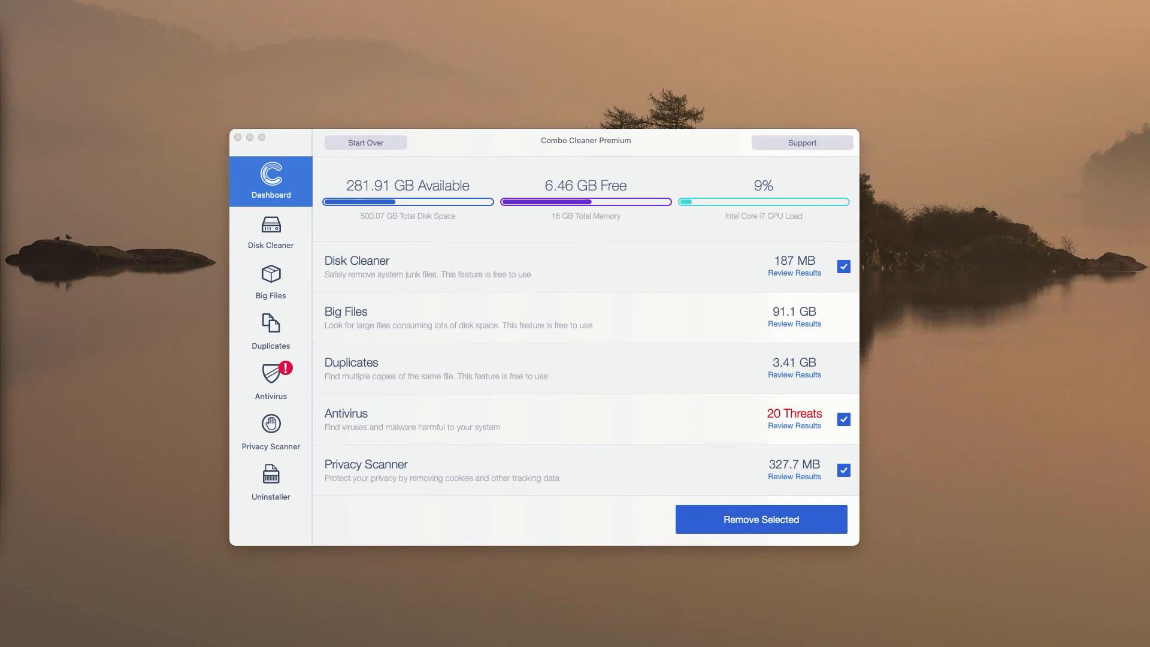
mouse_move(587, 99)
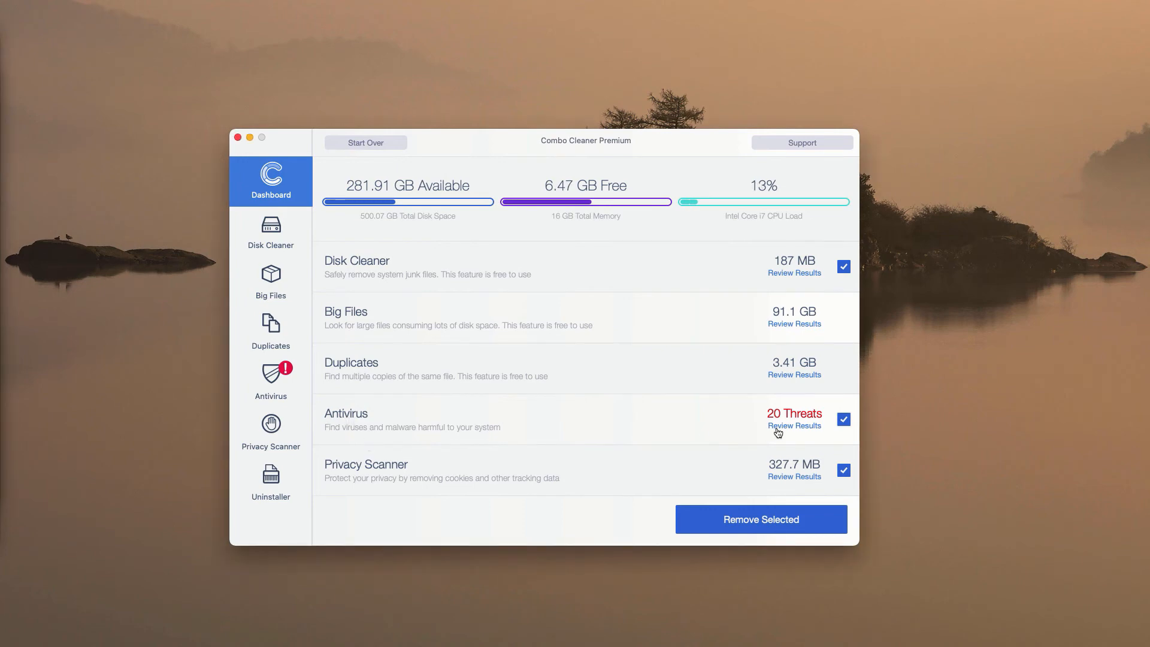
mouse_move(791, 431)
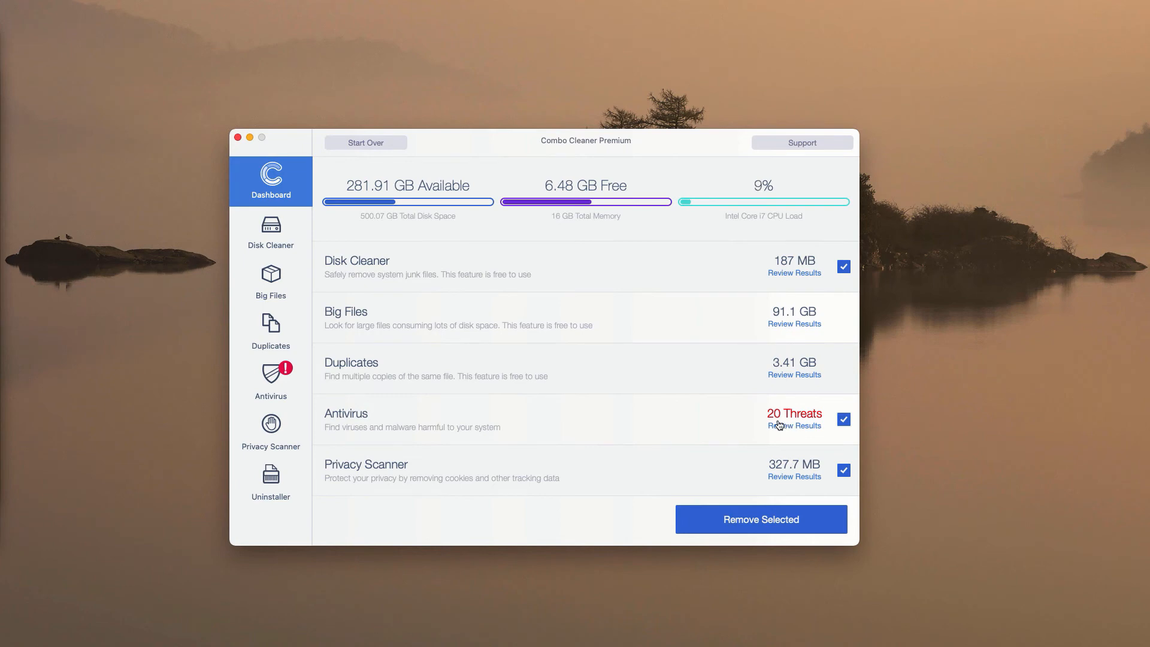
mouse_move(790, 427)
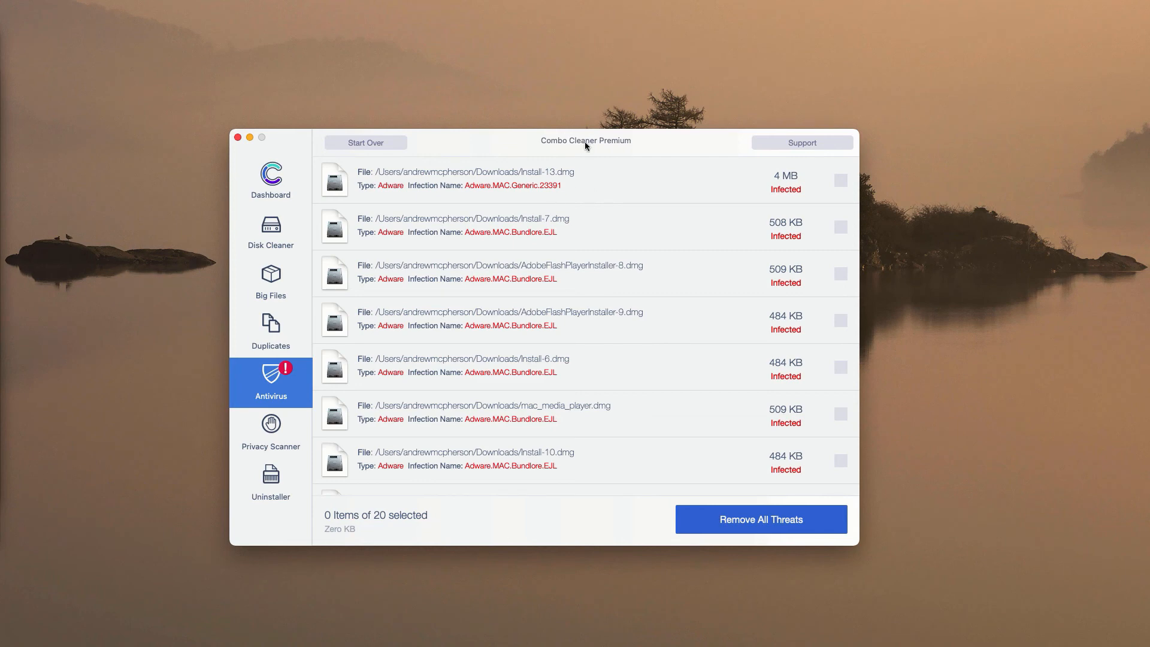
mouse_move(389, 179)
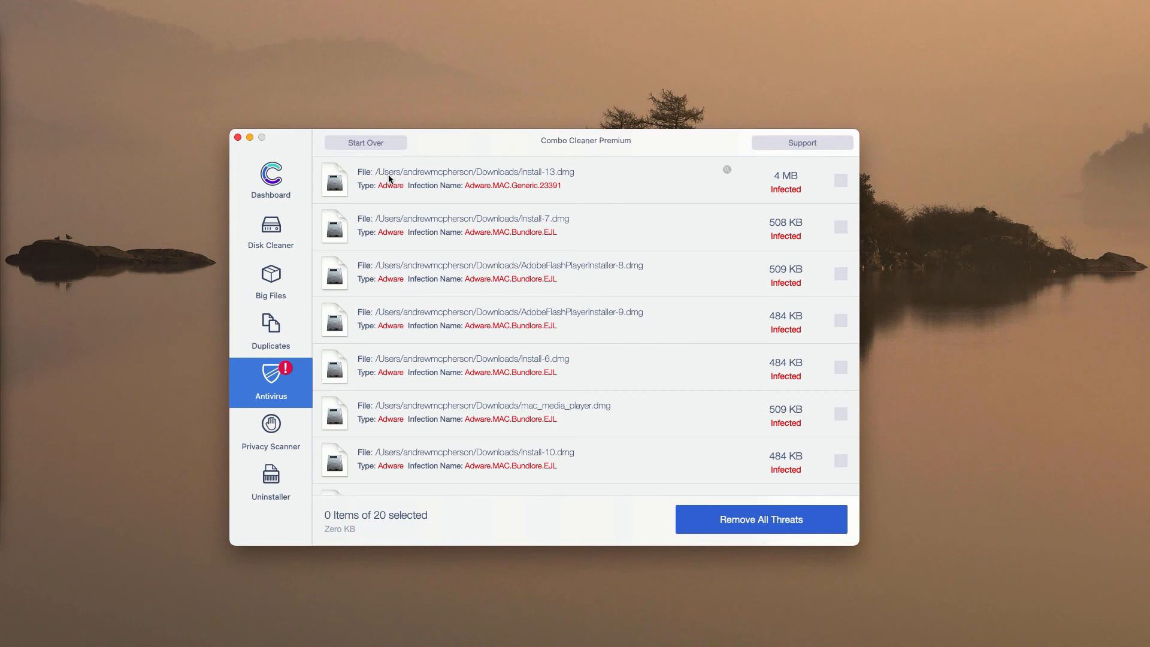
mouse_move(725, 176)
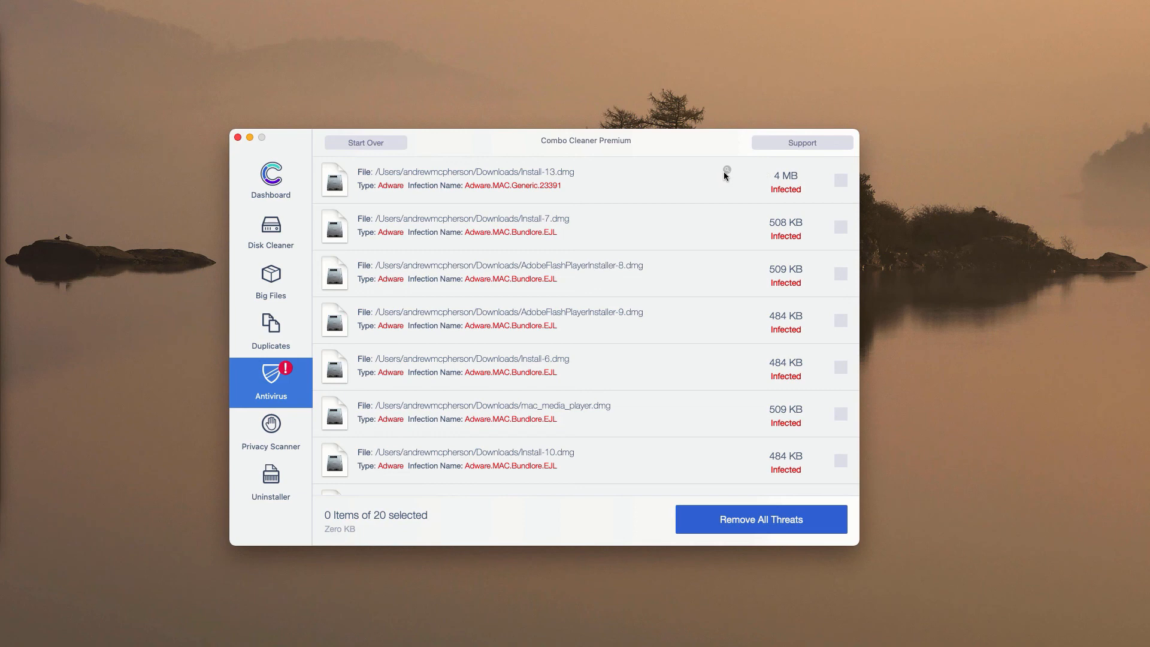
mouse_move(729, 176)
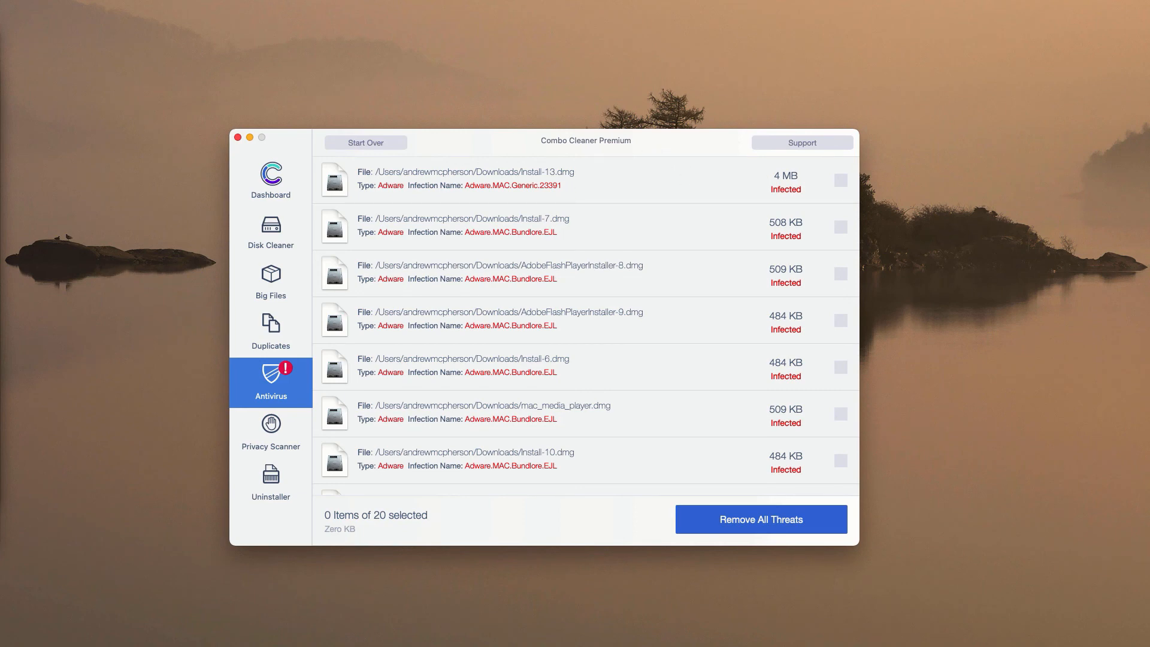
mouse_move(637, 151)
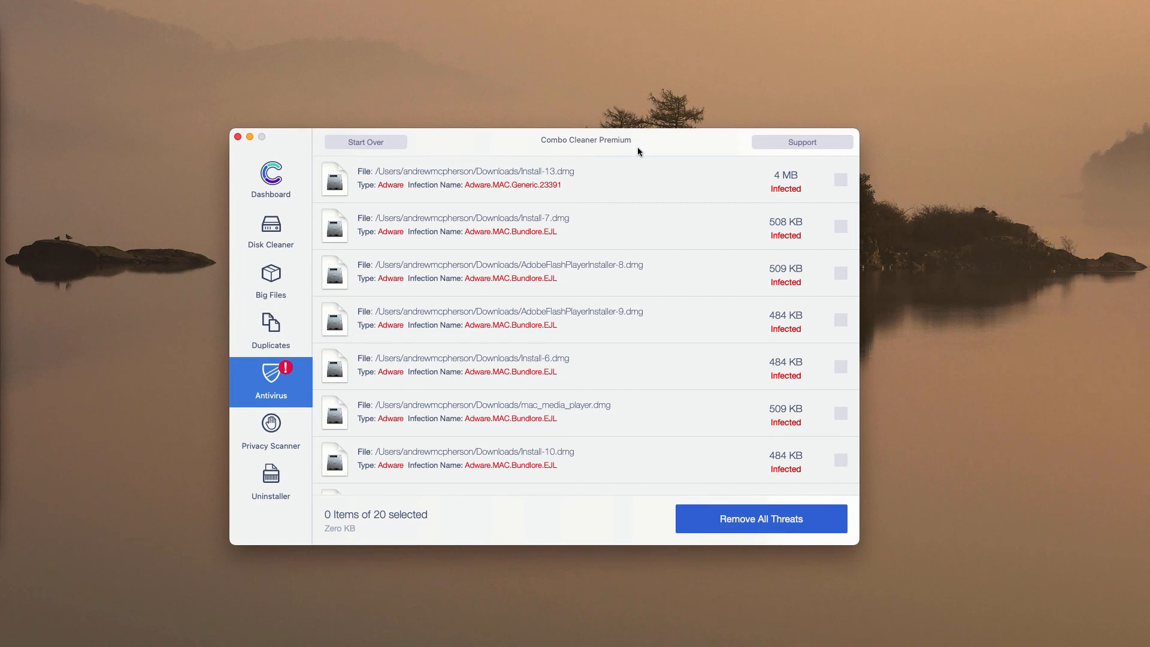
mouse_move(729, 172)
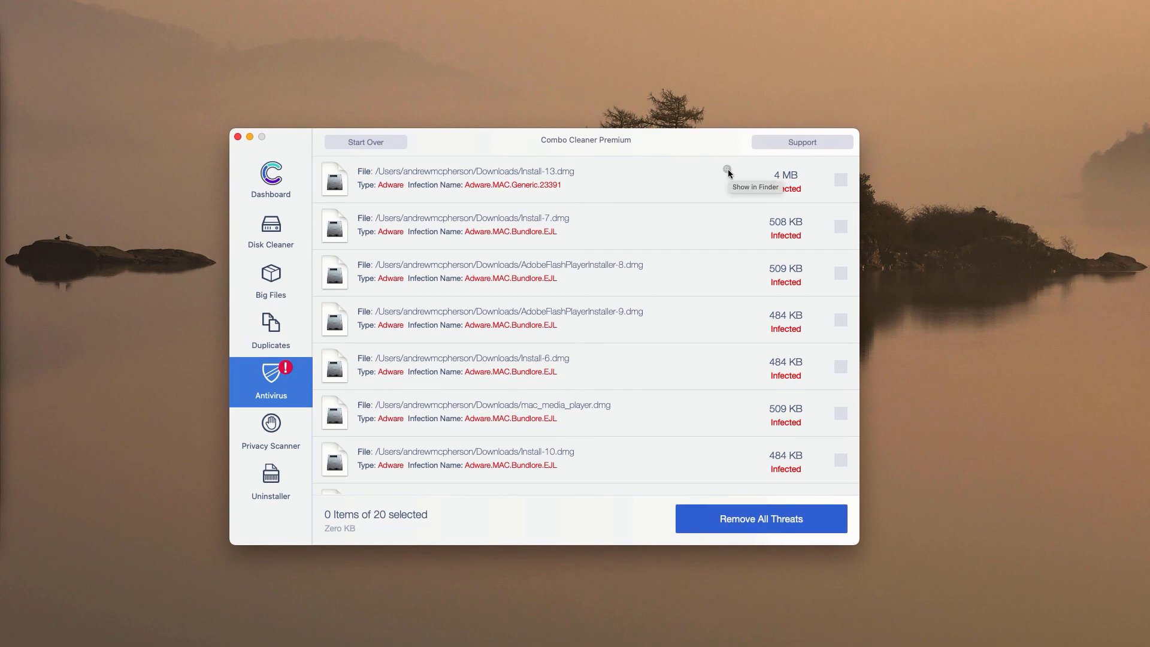
mouse_move(567, 177)
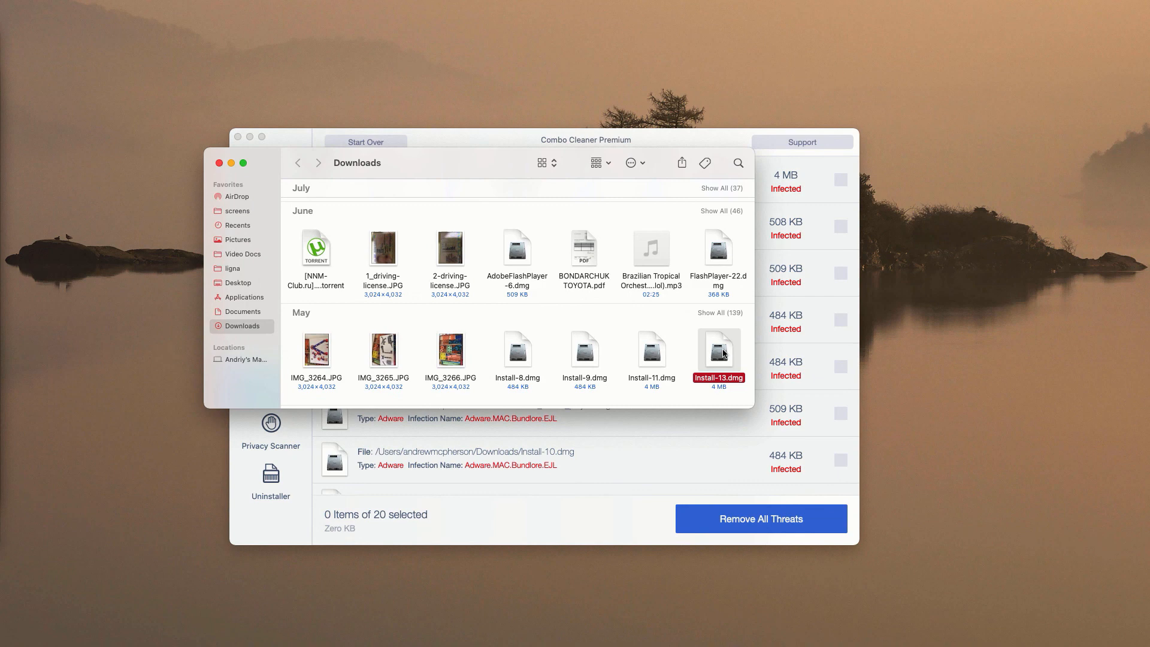
Step: Trash the infected Install-13.dmg from Downloads and close the Finder window
right_click(718, 353)
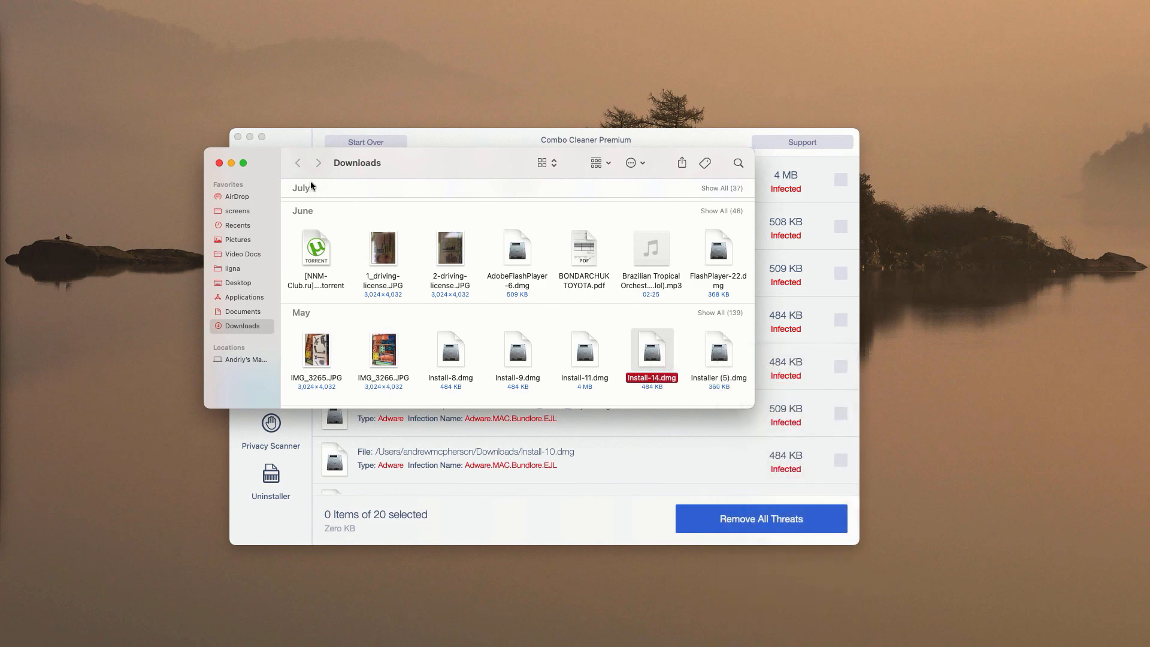
click(218, 163)
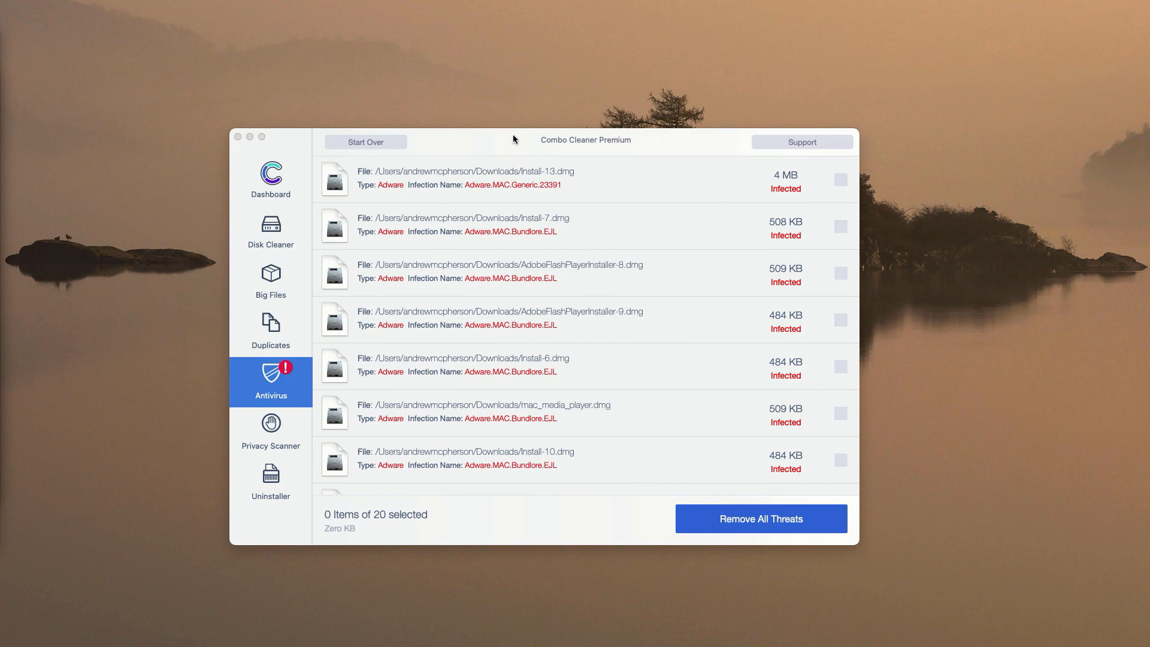
mouse_move(455, 221)
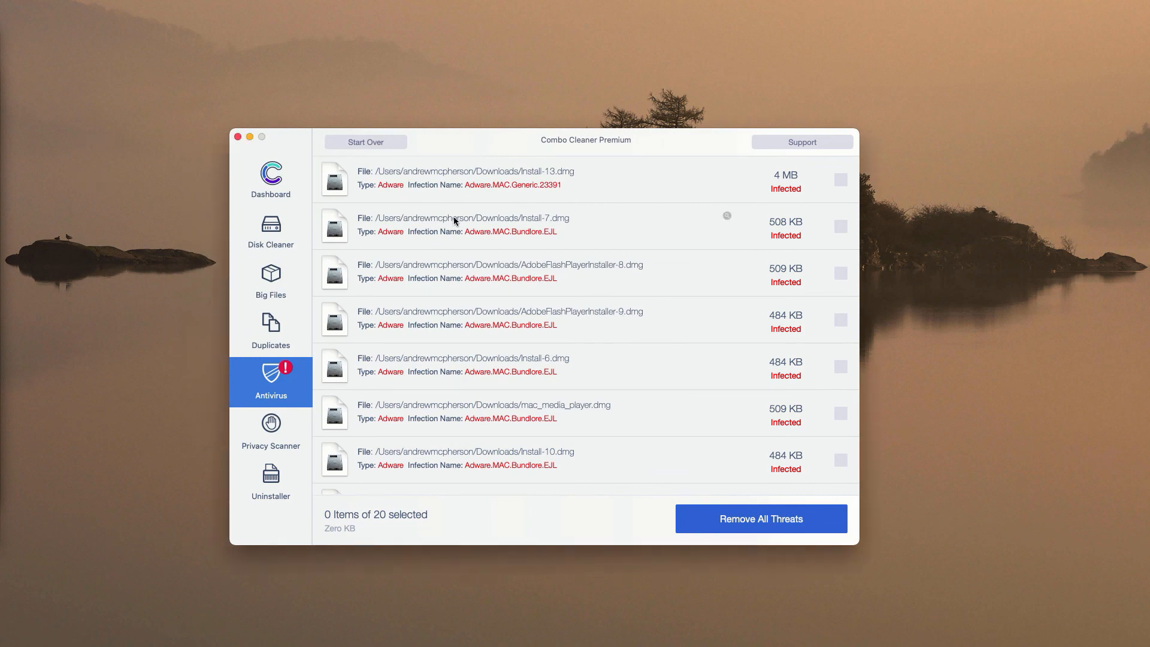
mouse_move(312, 204)
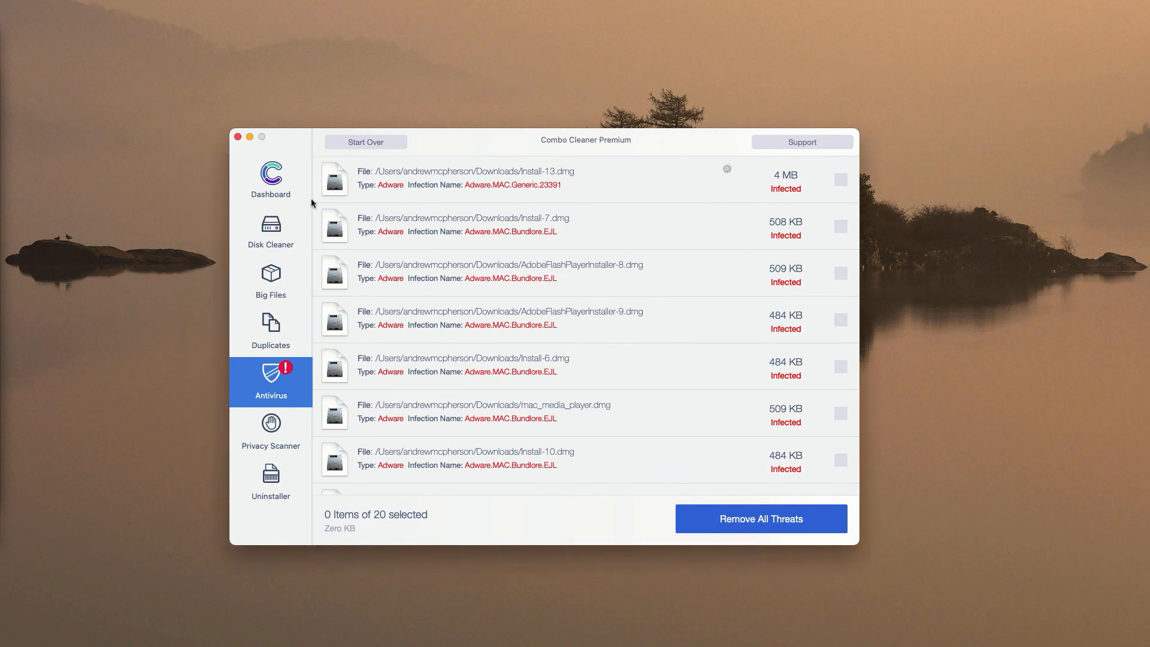
mouse_move(756, 513)
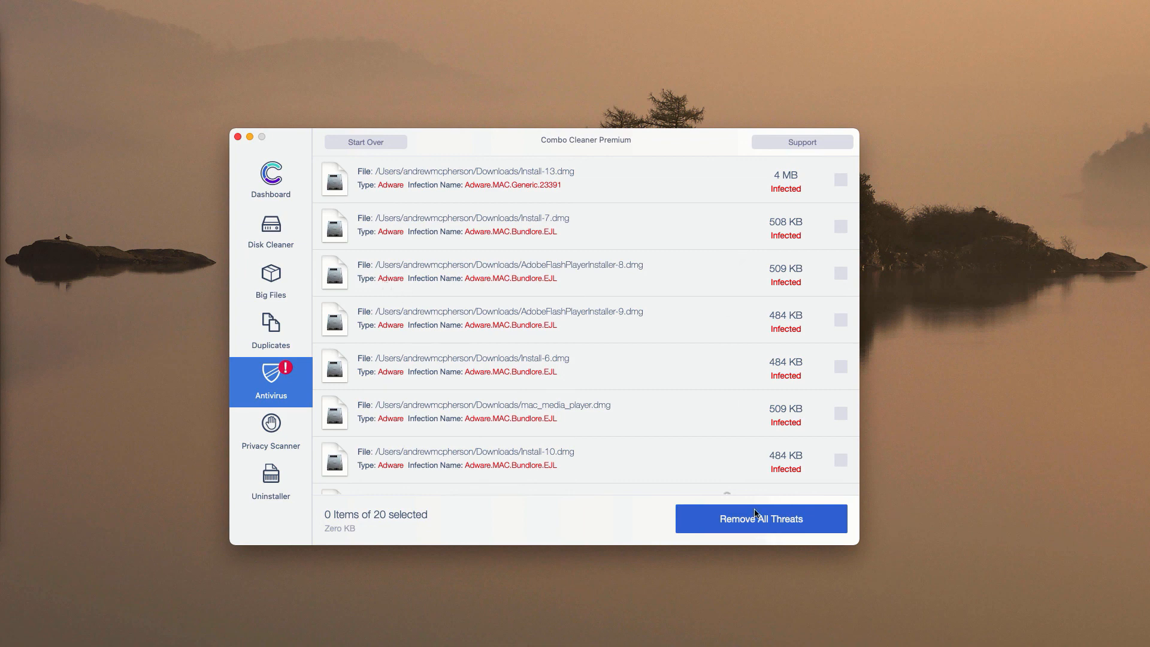